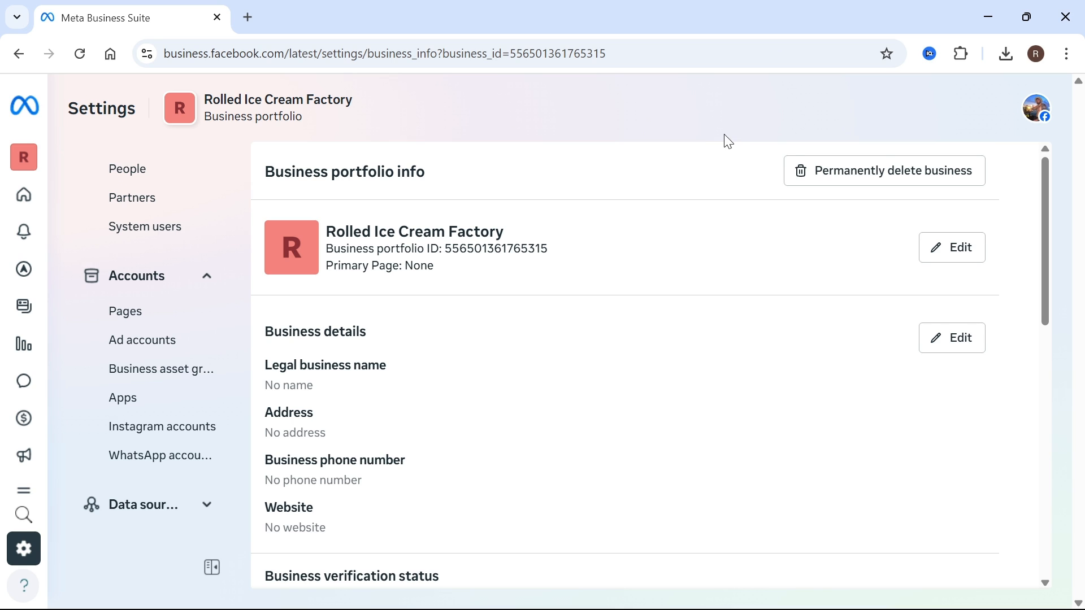
mouse_move(319, 126)
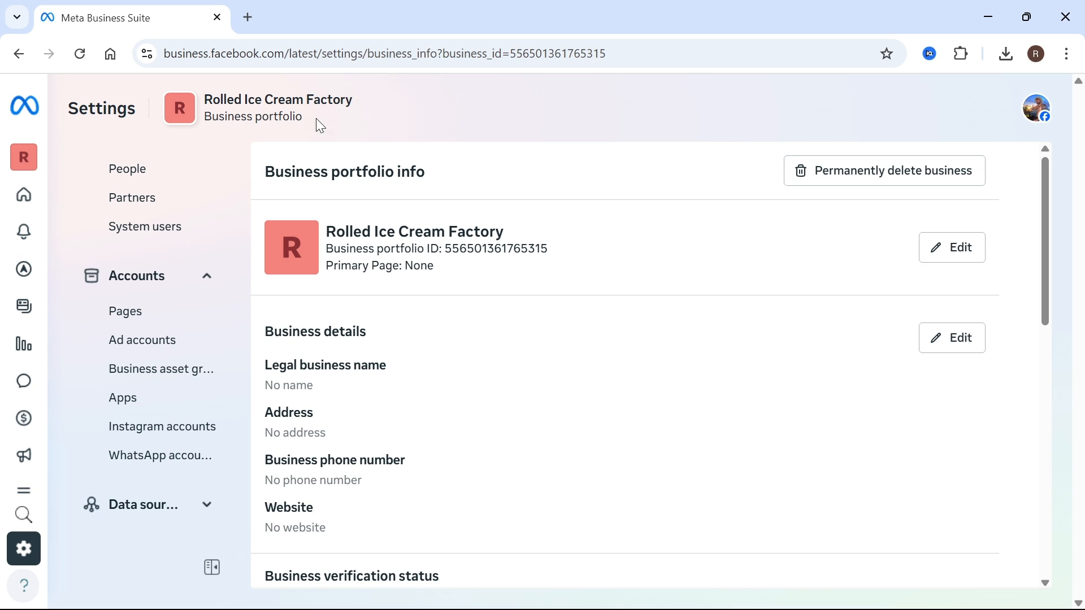
- Switch the active Facebook profile from Your Fix Guidez to The Gaming Village page
double_click(252, 117)
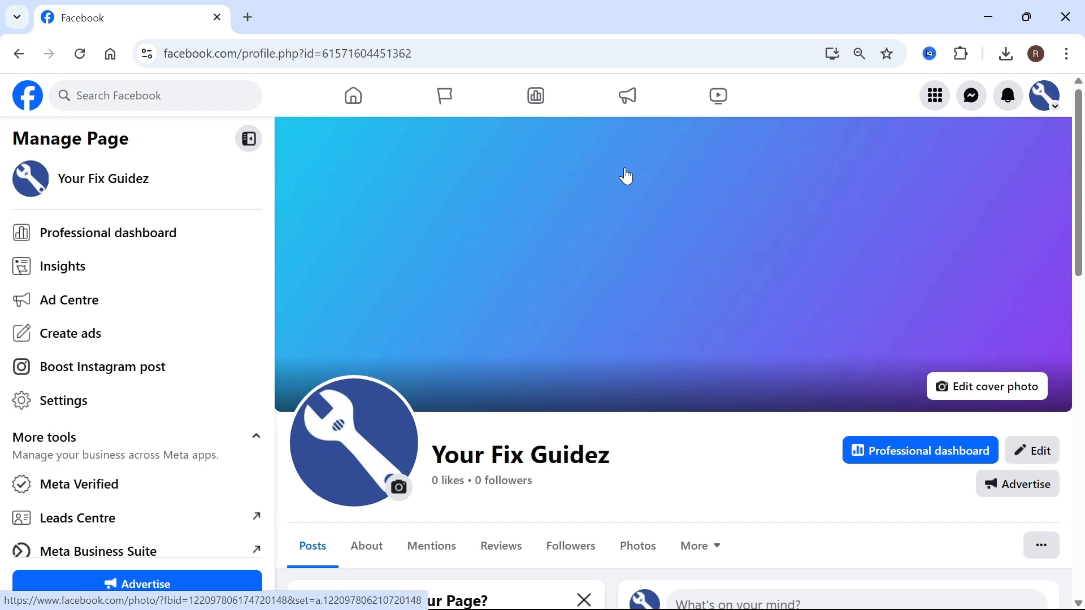
mouse_move(544, 192)
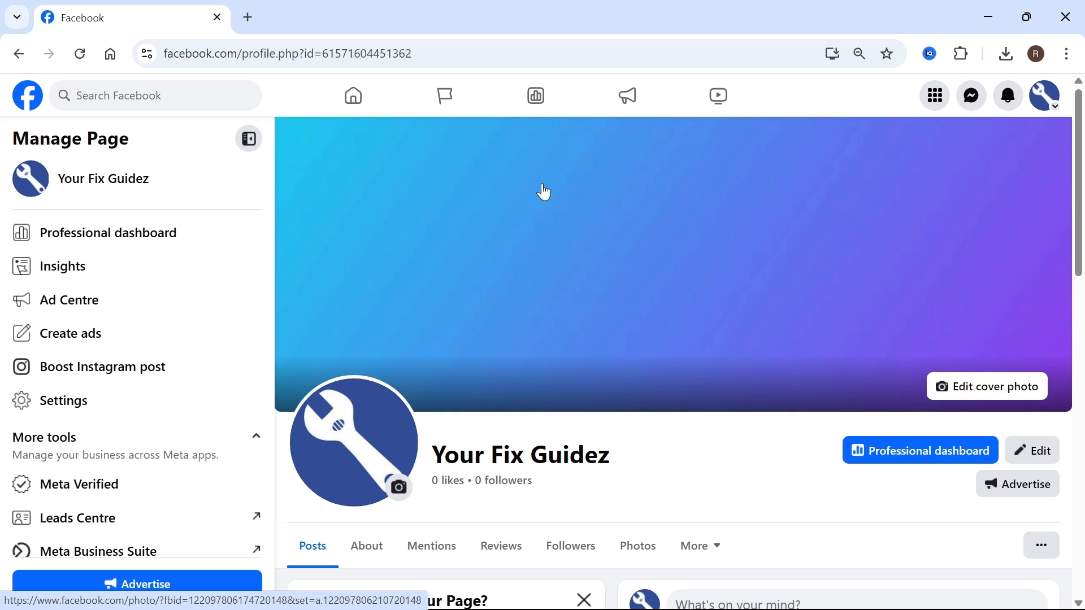
mouse_move(1045, 95)
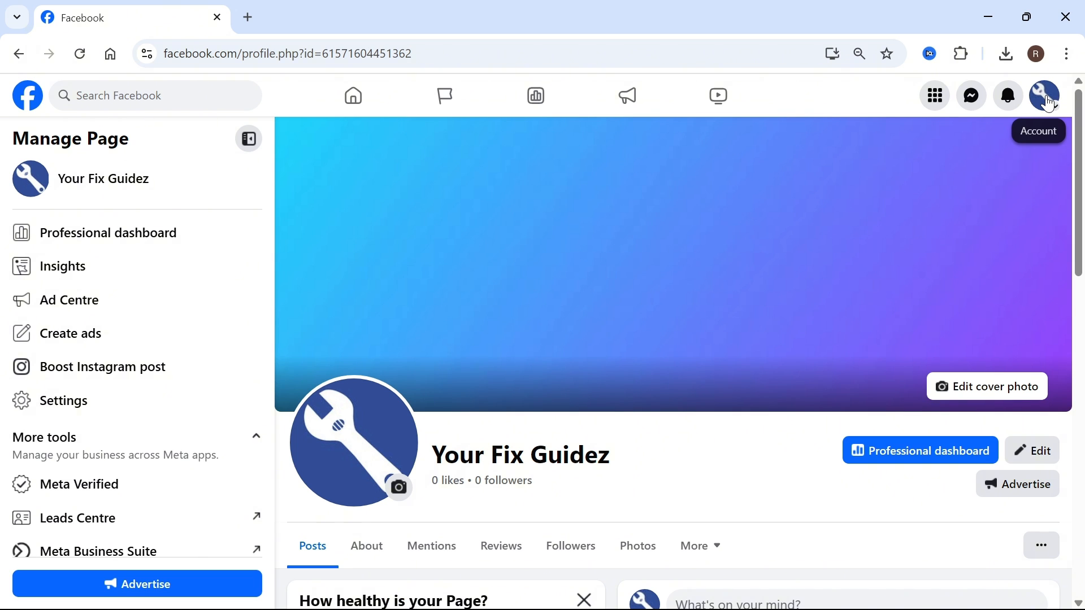
left_click(1045, 95)
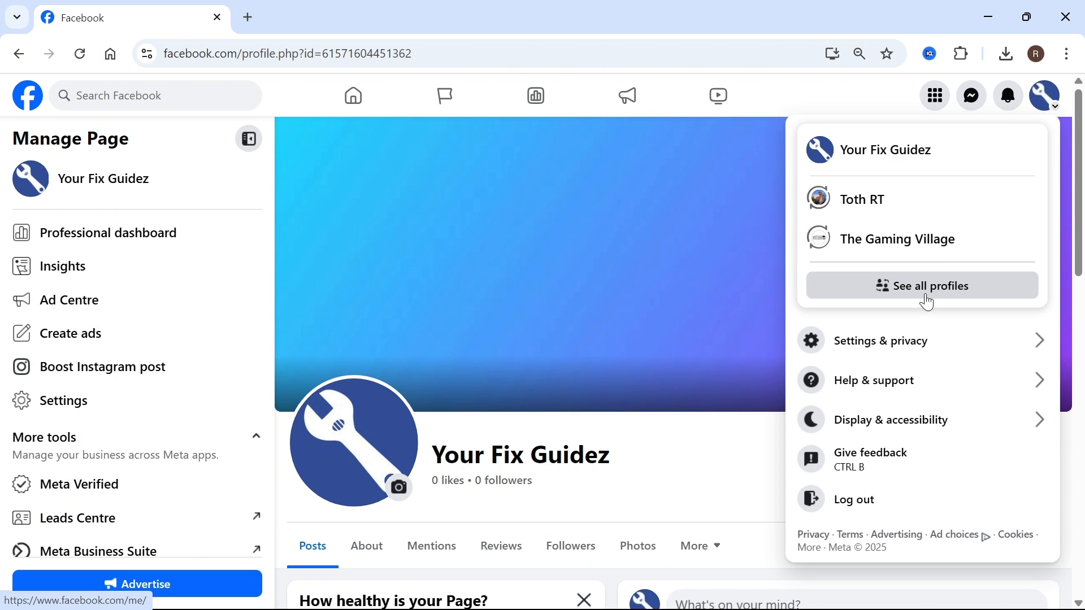
left_click(921, 285)
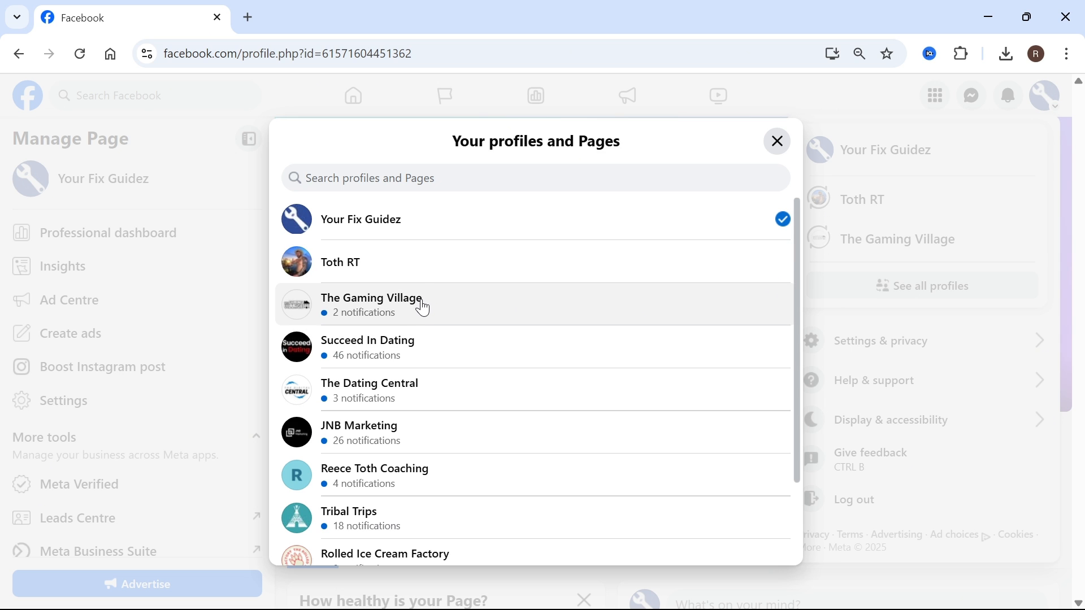
left_click(372, 304)
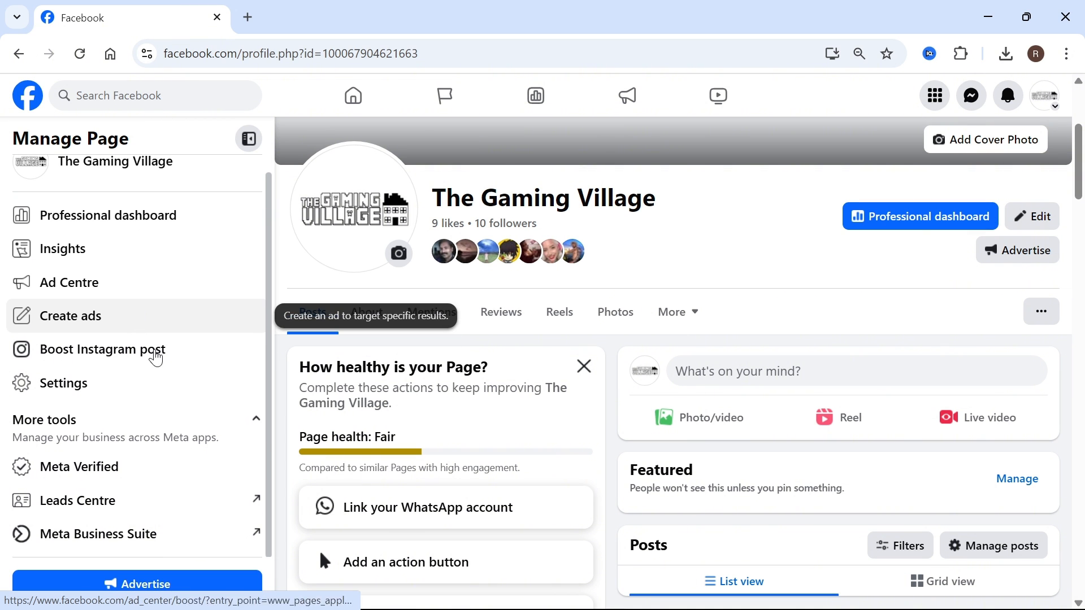
mouse_move(110, 540)
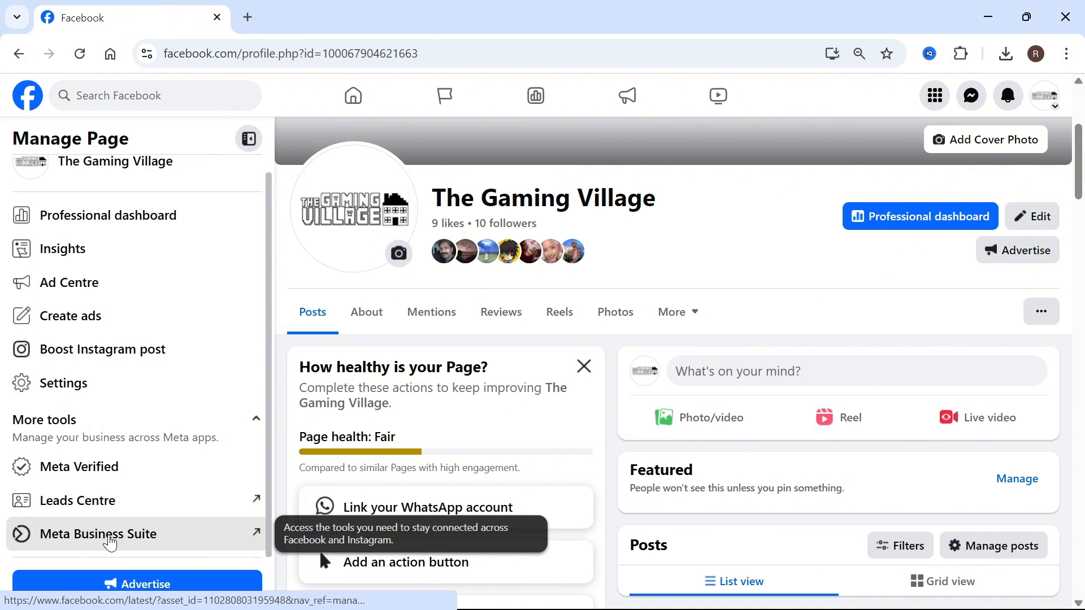
- Enter Meta Business Suite and open settings for the Rolled Ice Cream Factory portfolio
left_click(97, 534)
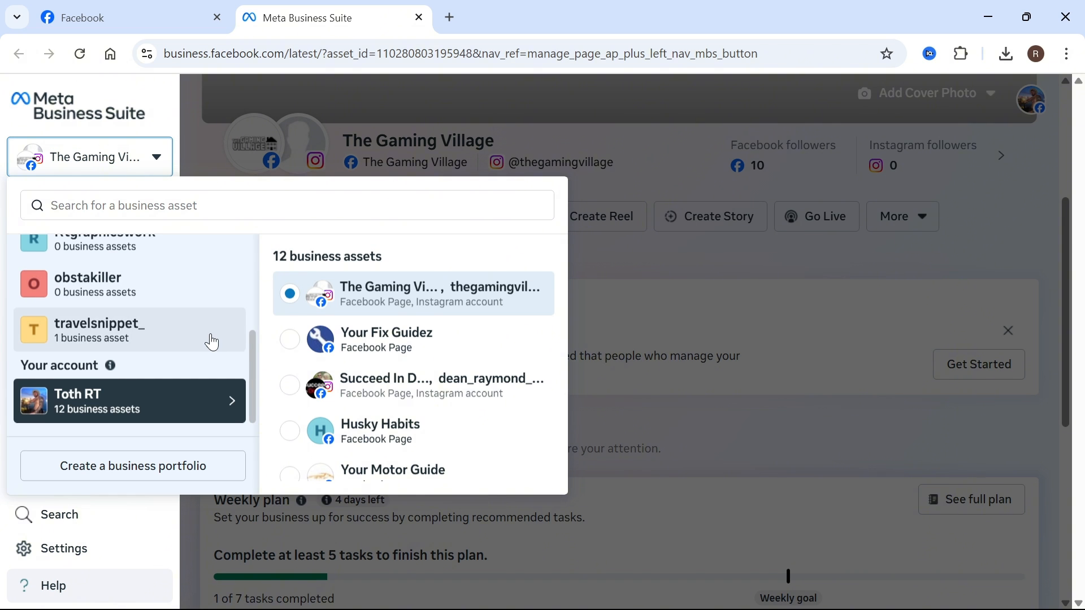
scroll("up", 3)
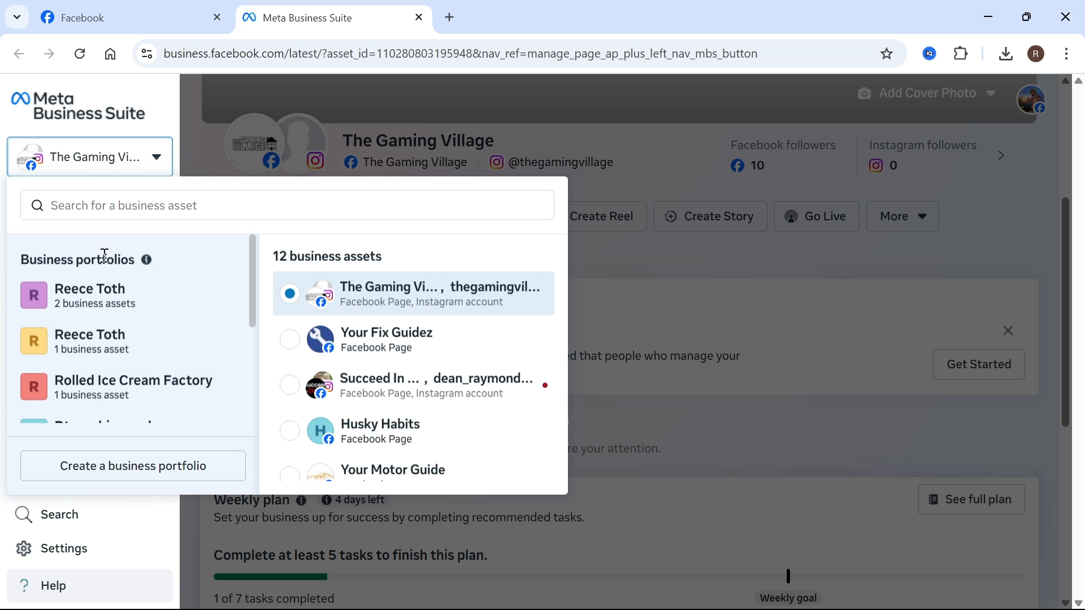
scroll("down", 3)
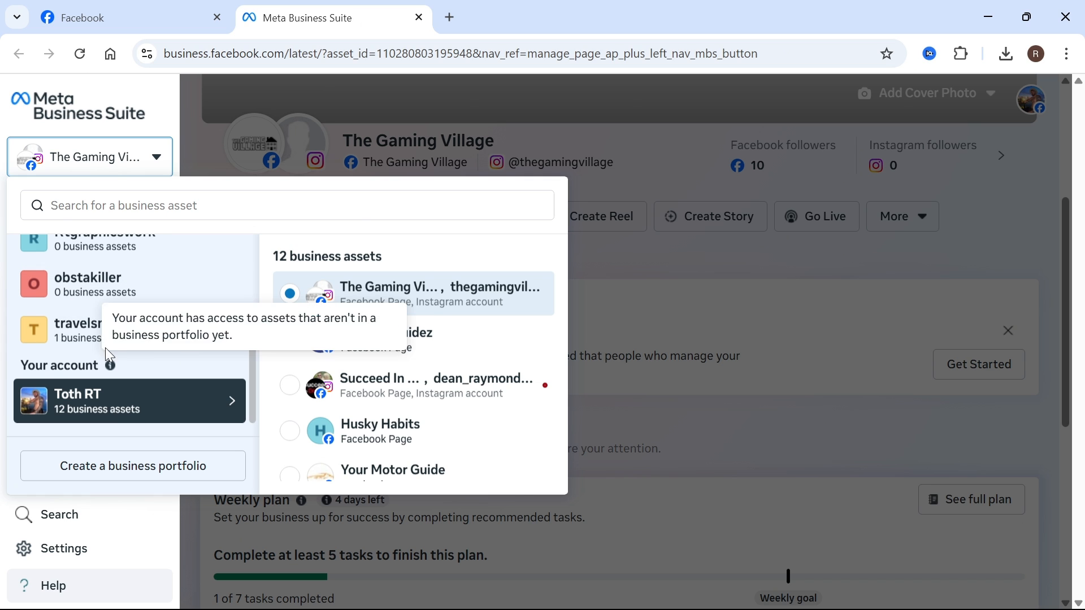
scroll("up", 3)
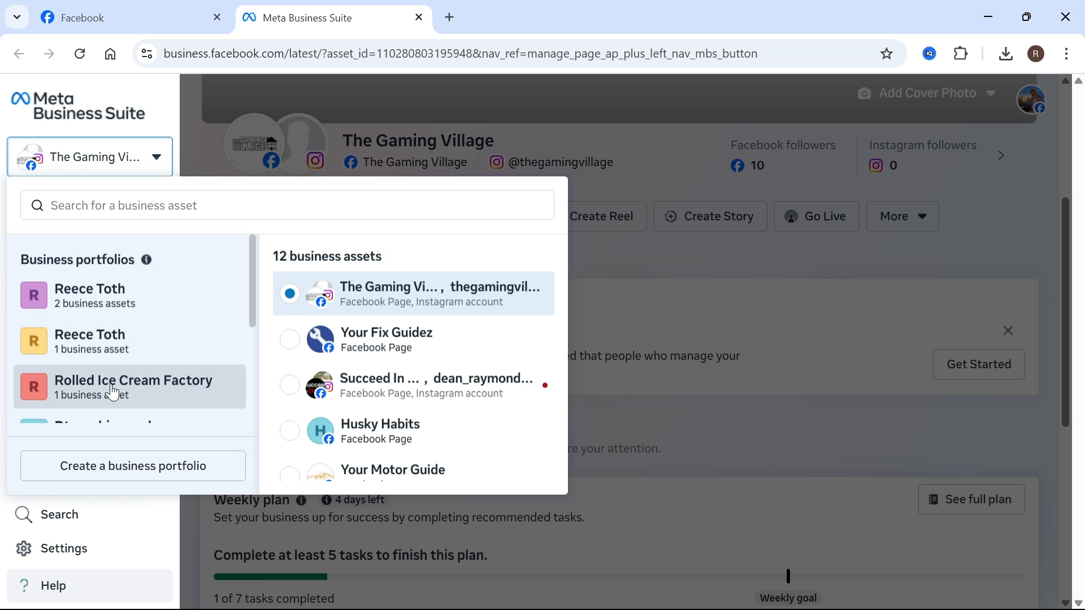
left_click(133, 386)
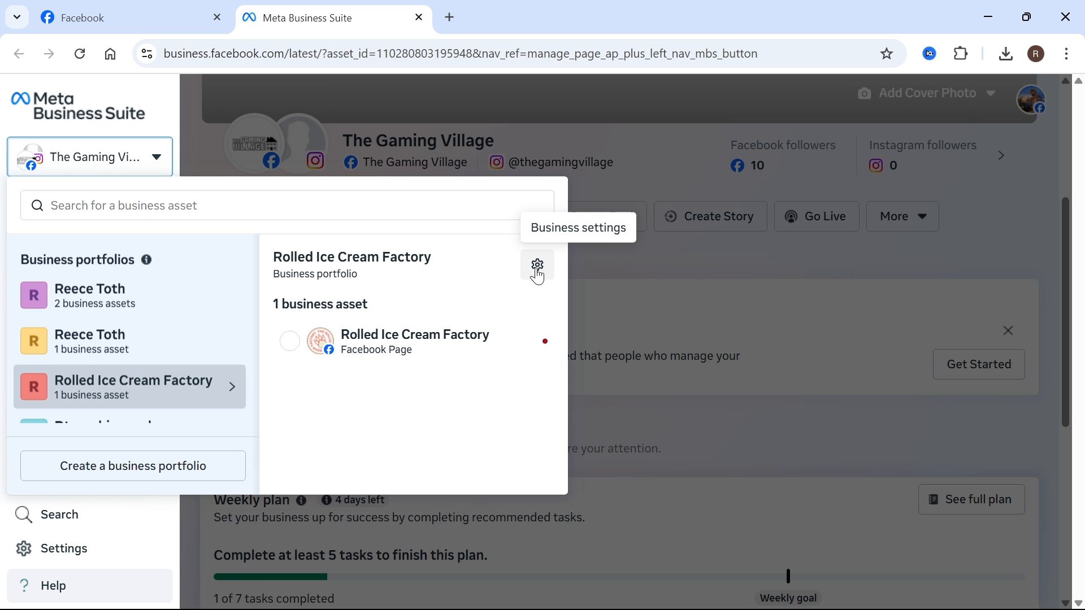
left_click(537, 267)
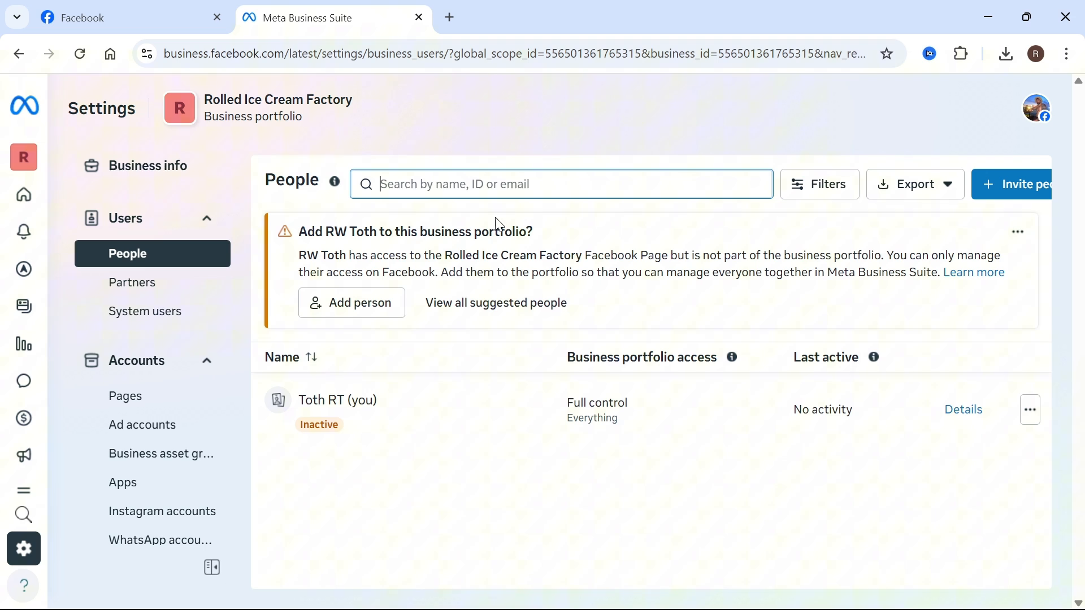
mouse_move(270, 190)
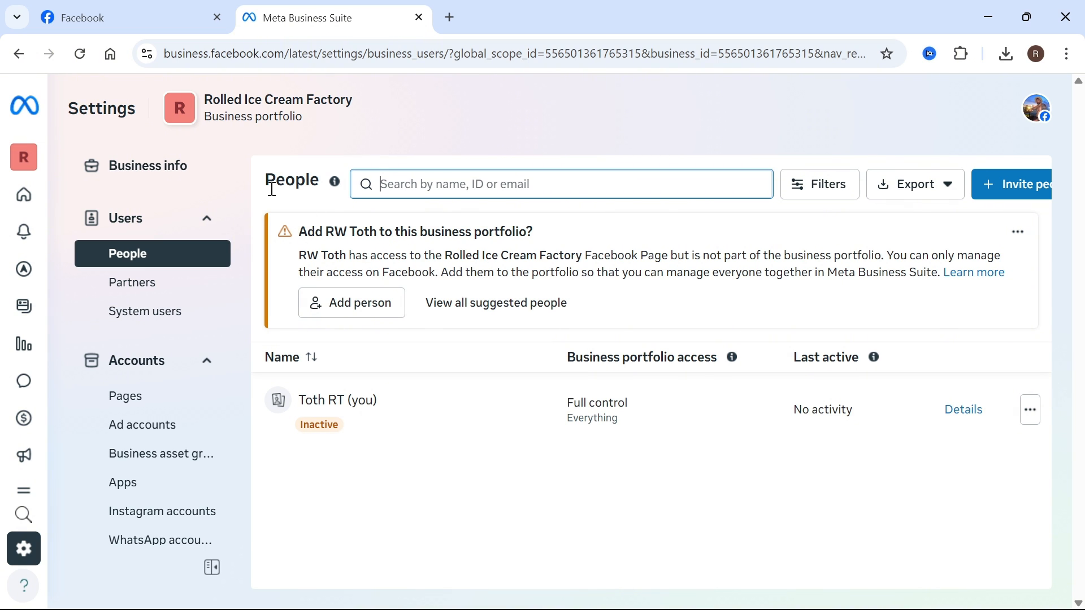
mouse_move(722, 291)
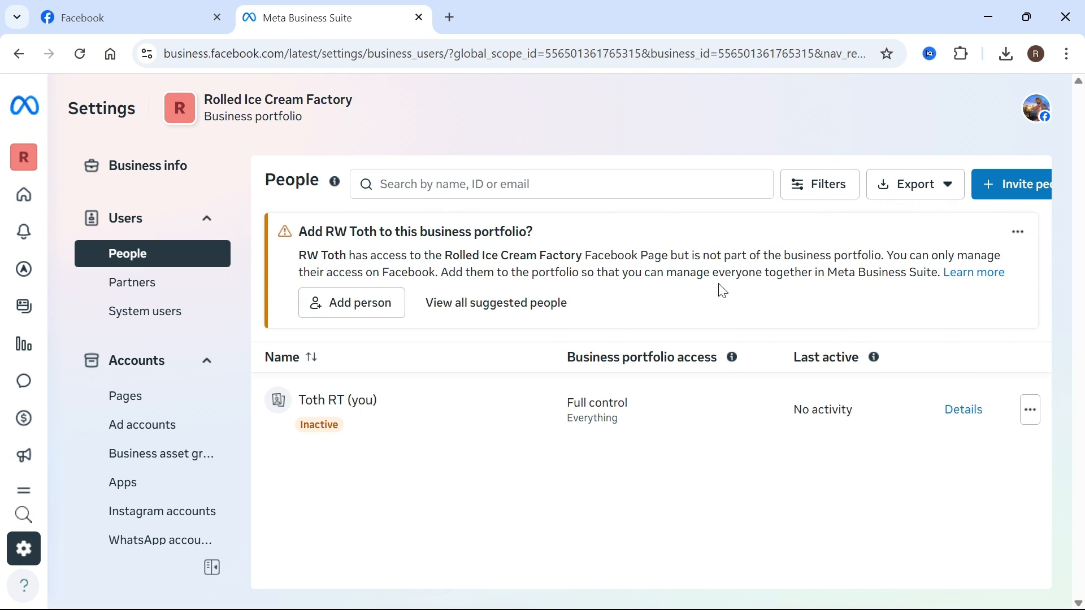
left_click(1030, 409)
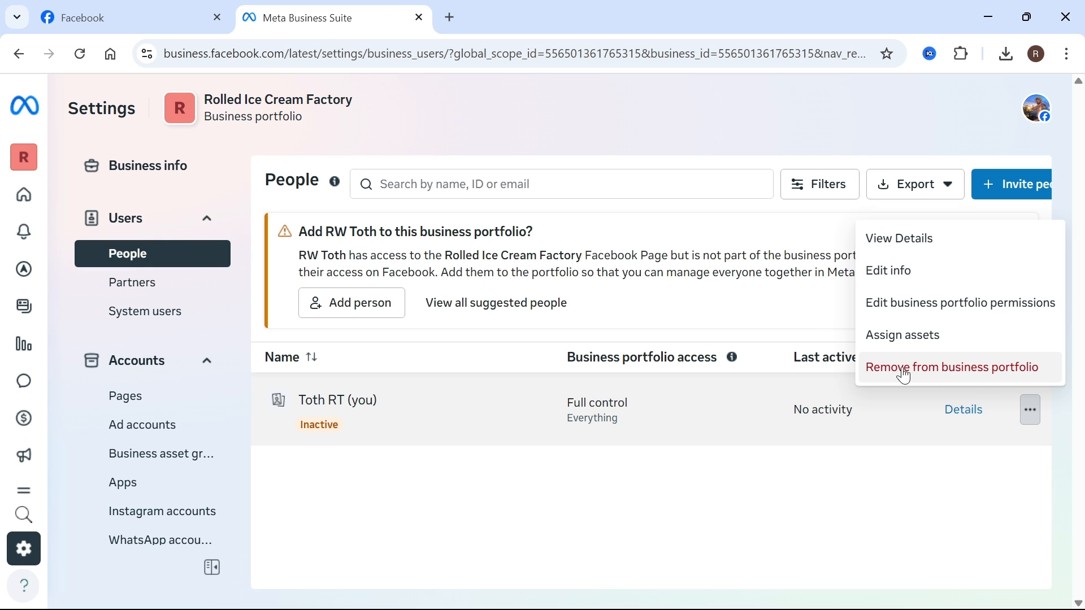
mouse_move(672, 192)
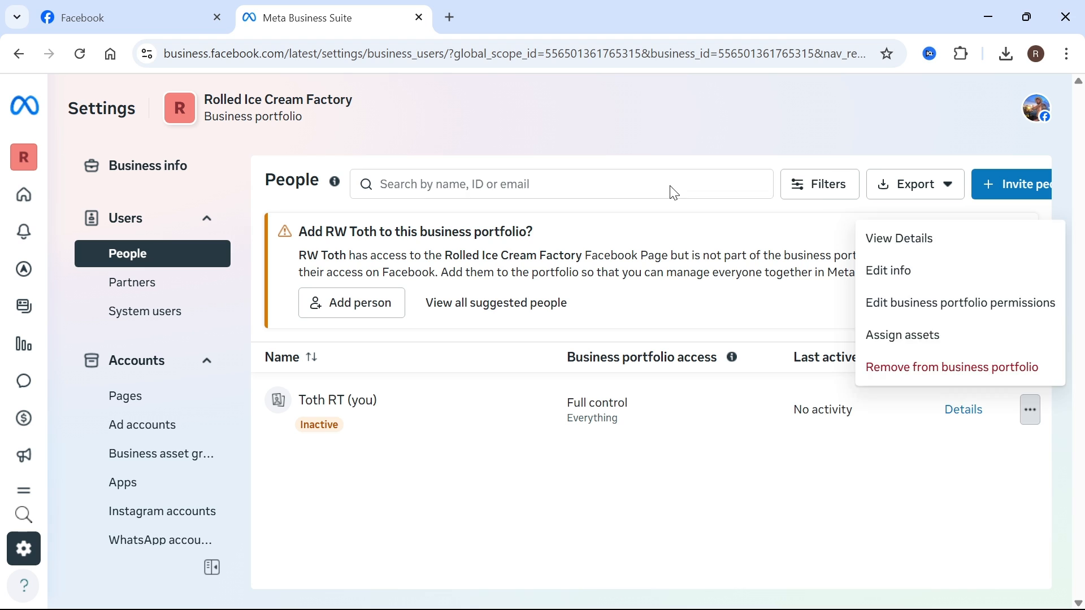
left_click(631, 261)
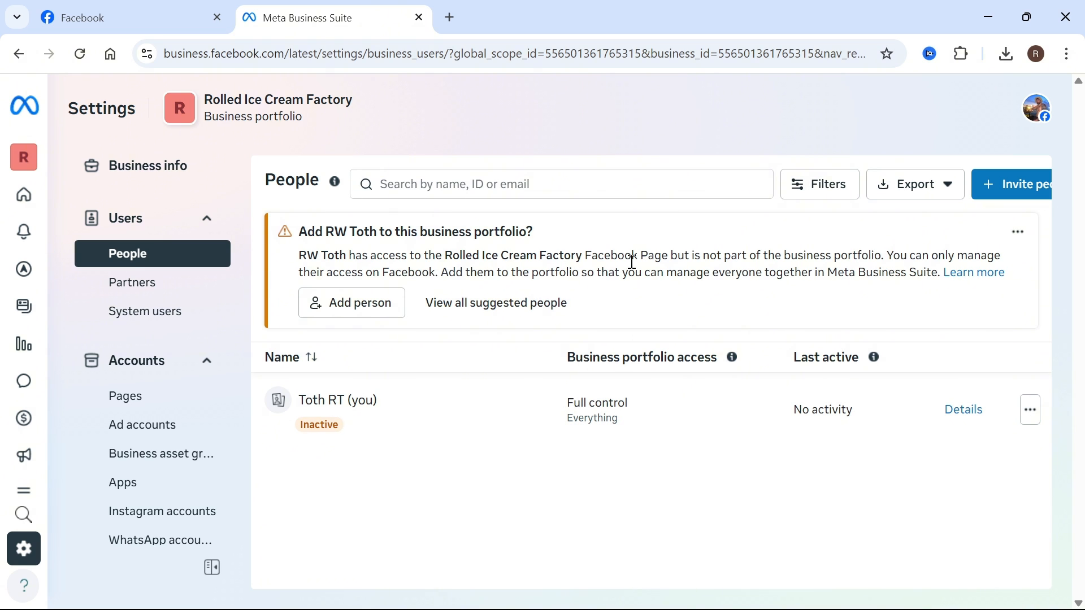
mouse_move(176, 166)
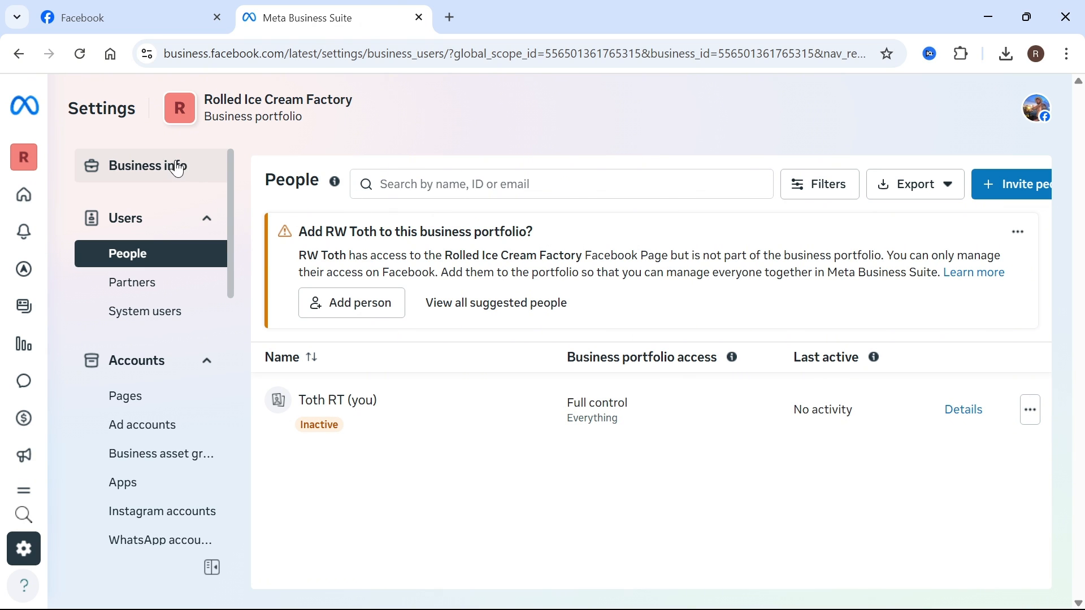
left_click(147, 165)
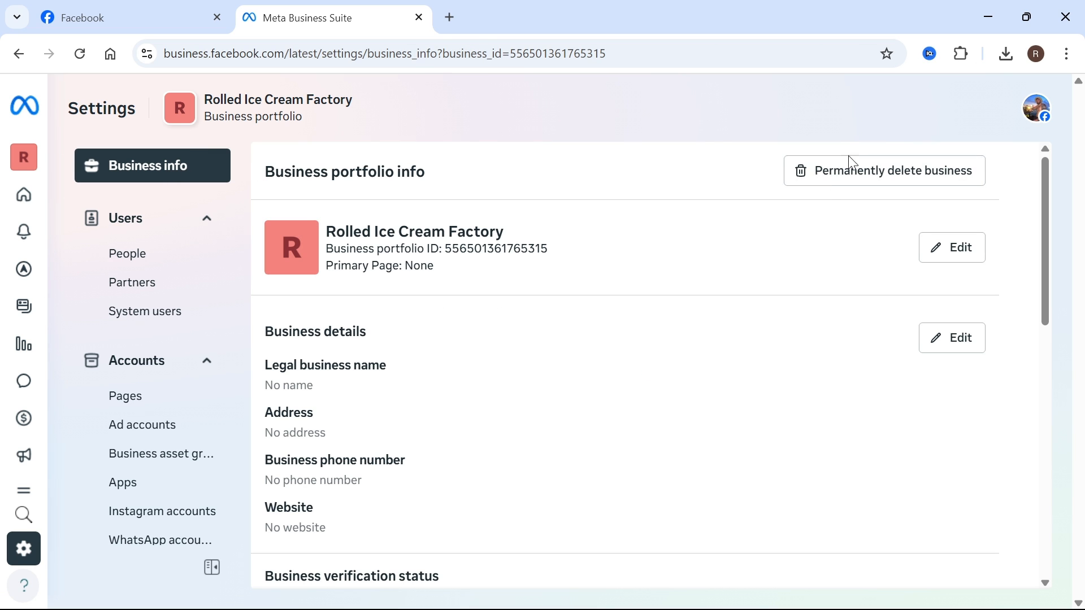
mouse_move(838, 181)
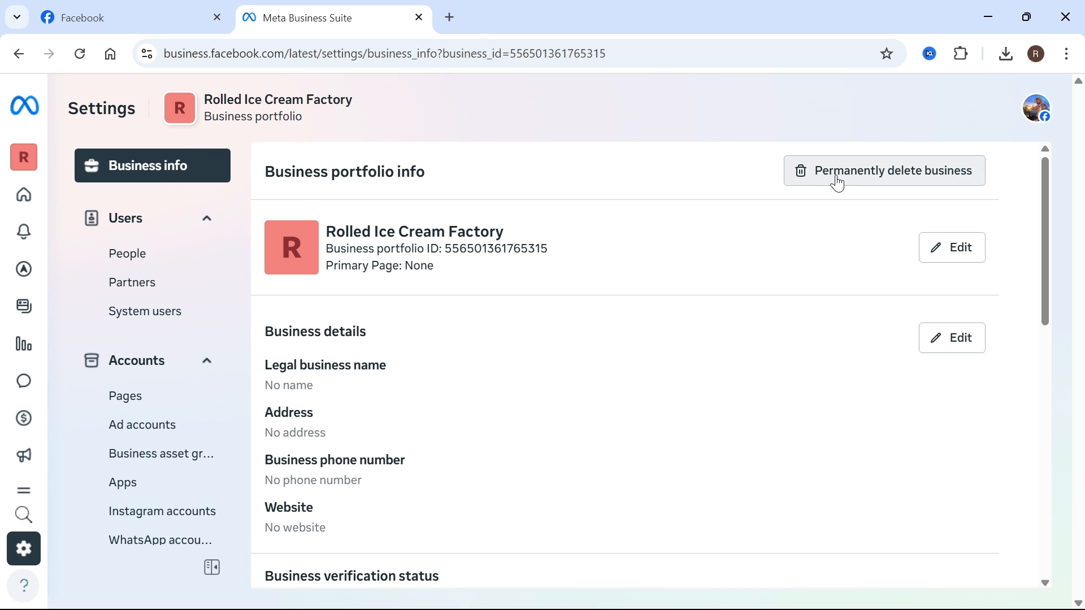
- Permanently delete the Rolled Ice Cream Factory portfolio and confirm Delete portfolio in the warning
left_click(884, 171)
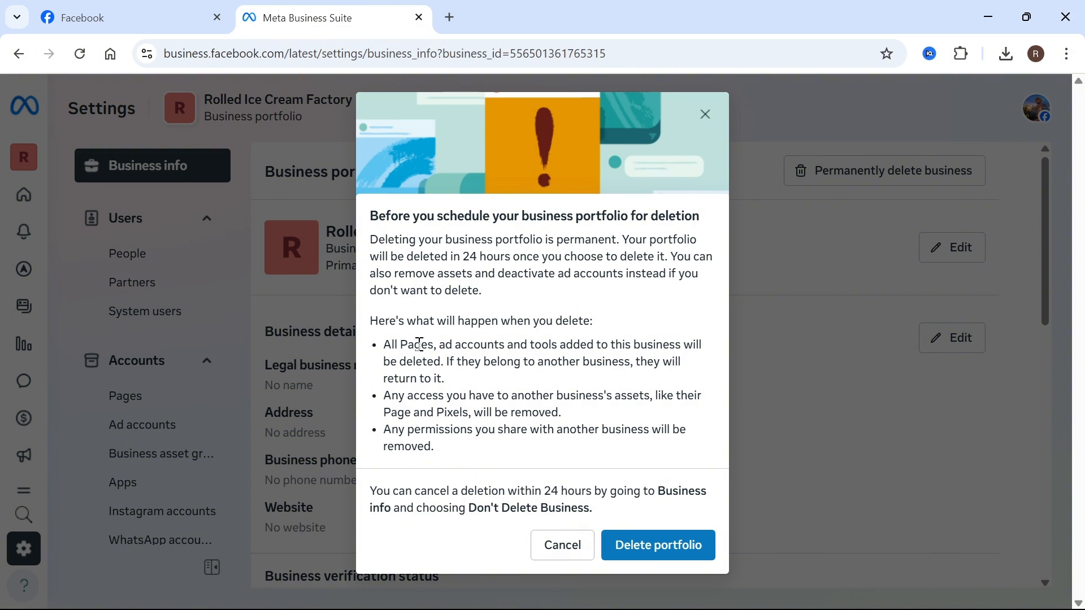
mouse_move(554, 313)
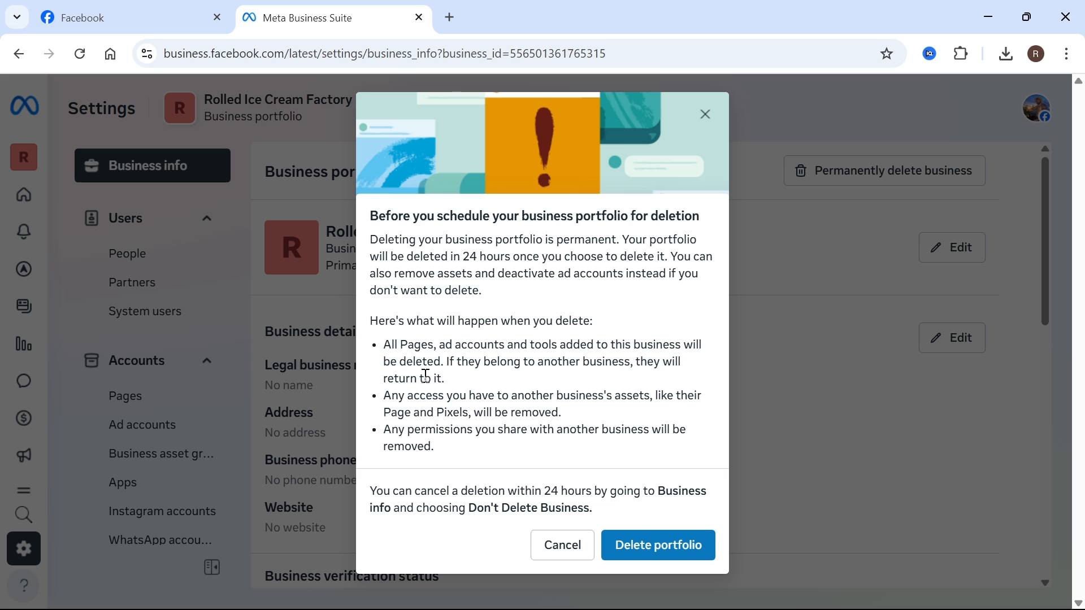
mouse_move(657, 545)
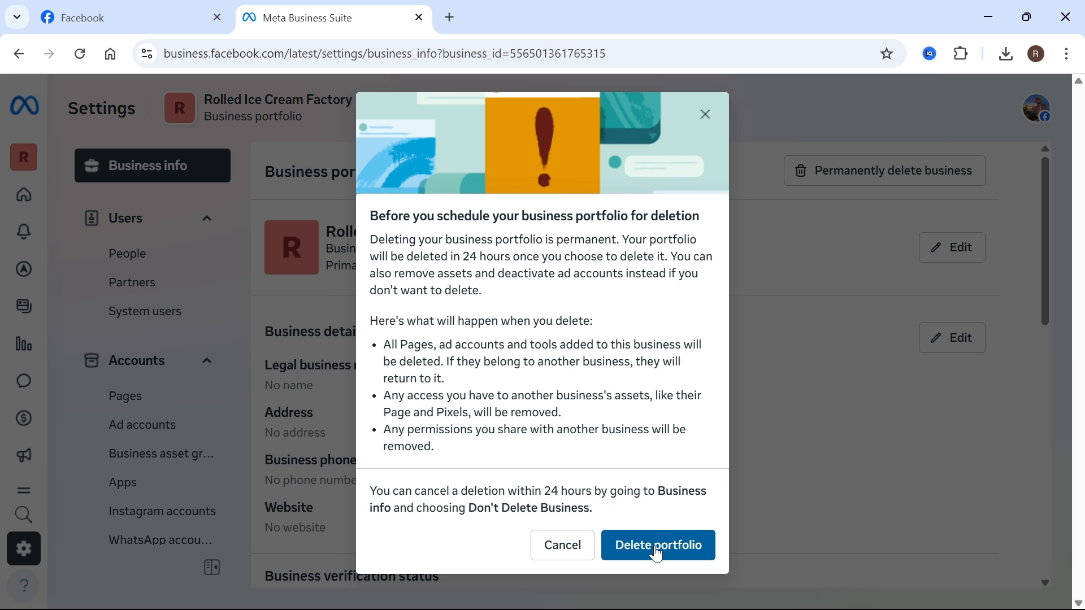
left_click(656, 545)
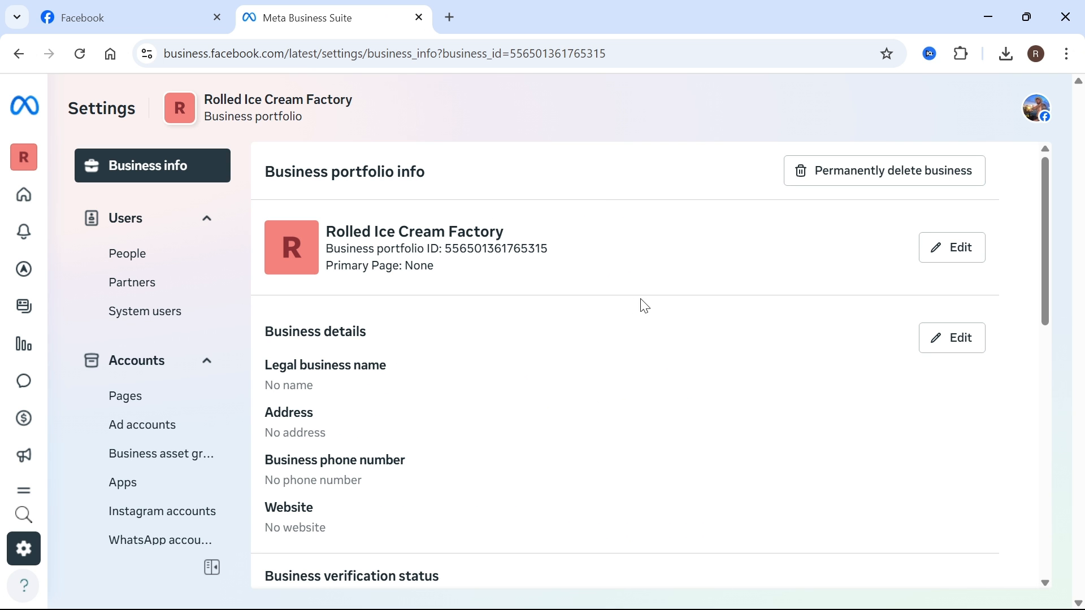
mouse_move(614, 283)
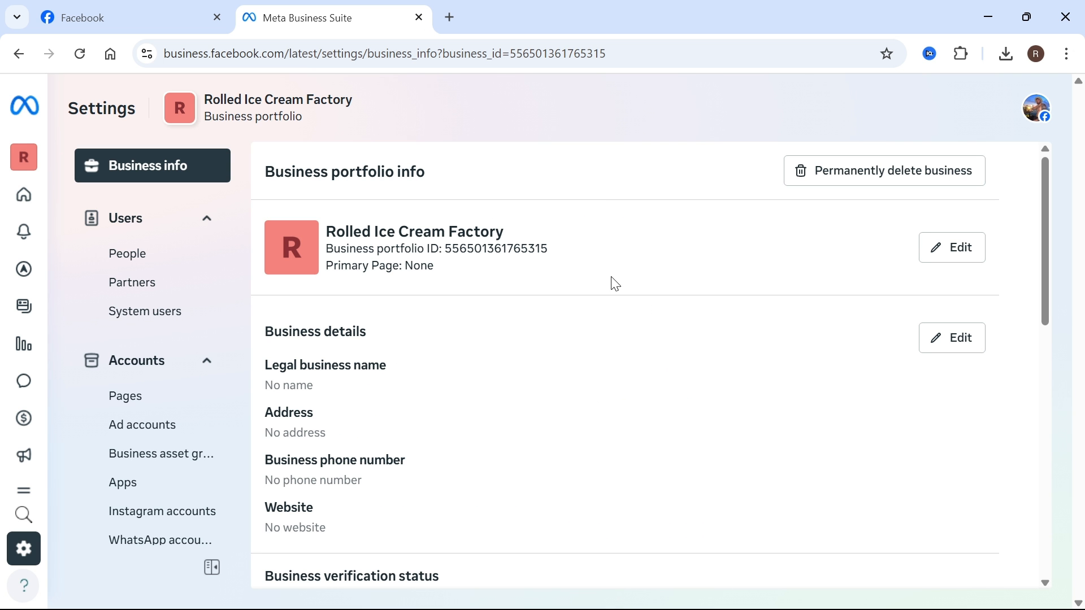